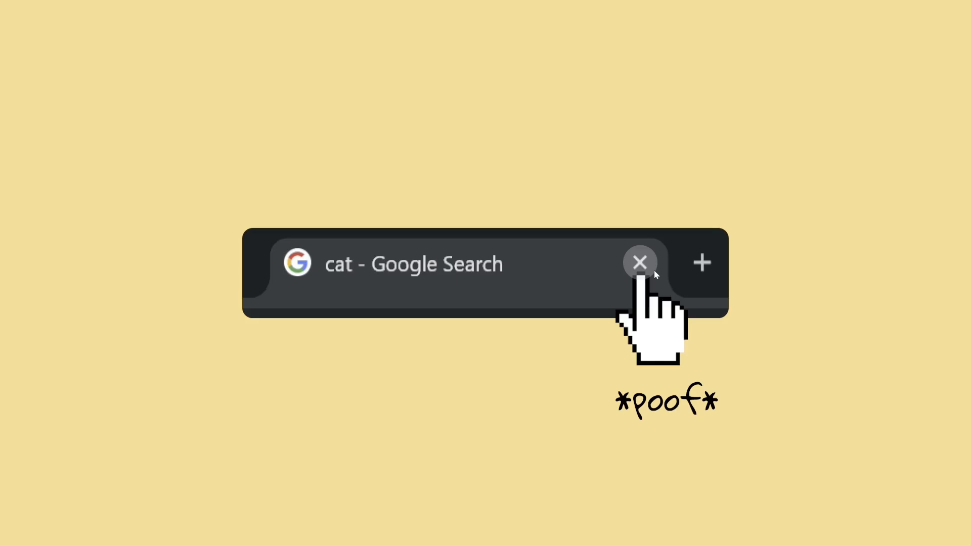
Step: Leave the browser demo for App.tsx, where useQuery sets gcTime to 10000
click(640, 262)
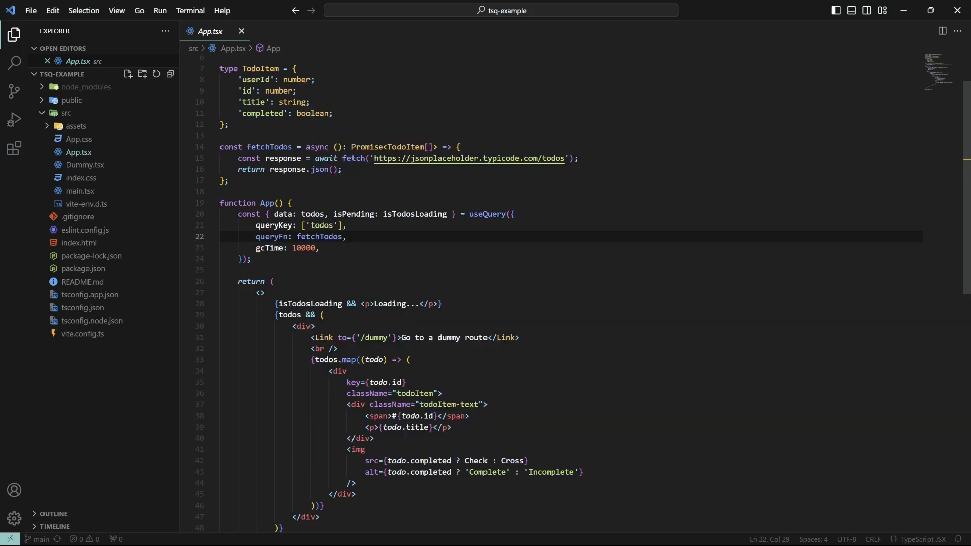
Step: Open main.tsx and highlight the <ReactQueryDevtools initialIsOpen={false} /> line
click(80, 191)
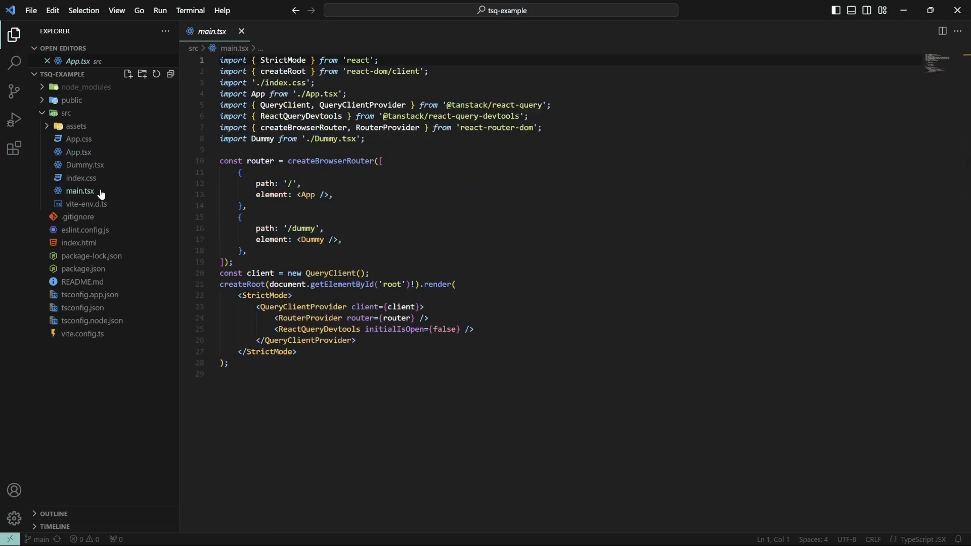
click(371, 329)
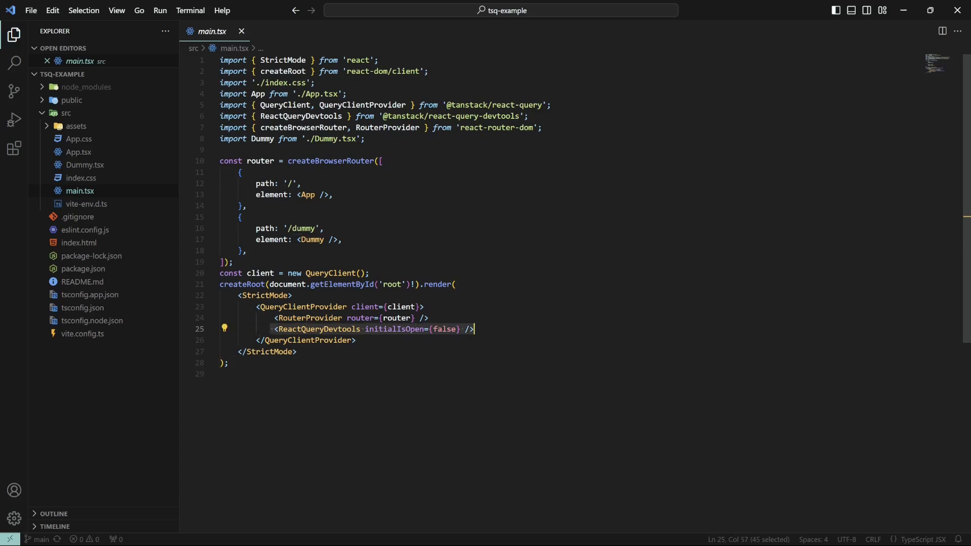
click(79, 152)
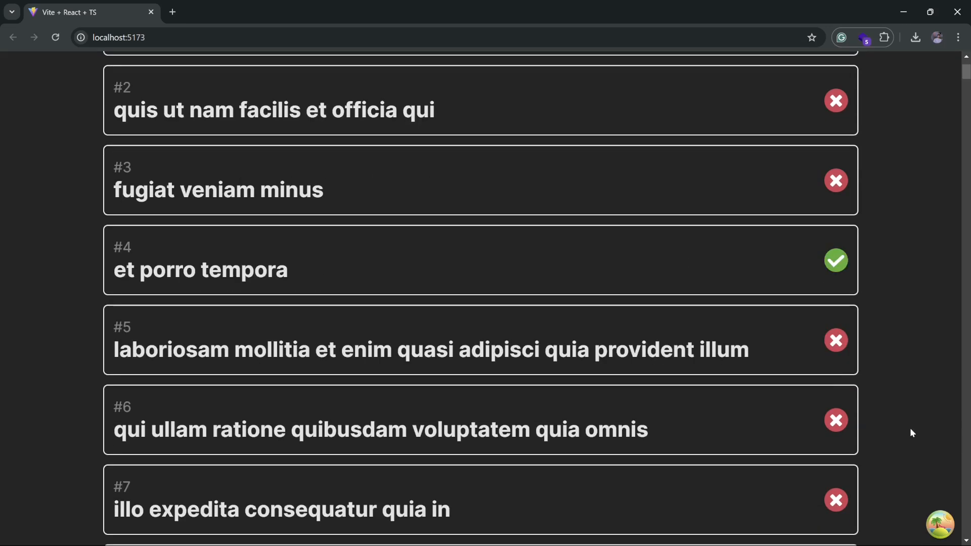
mouse_move(940, 523)
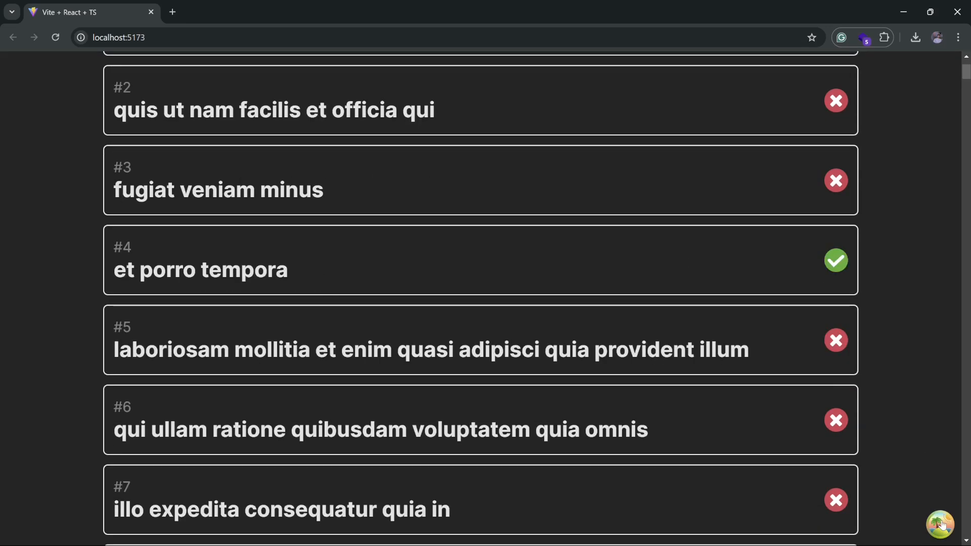
Step: Open the TanStack Query devtools panel showing the stale "todos" query
click(940, 524)
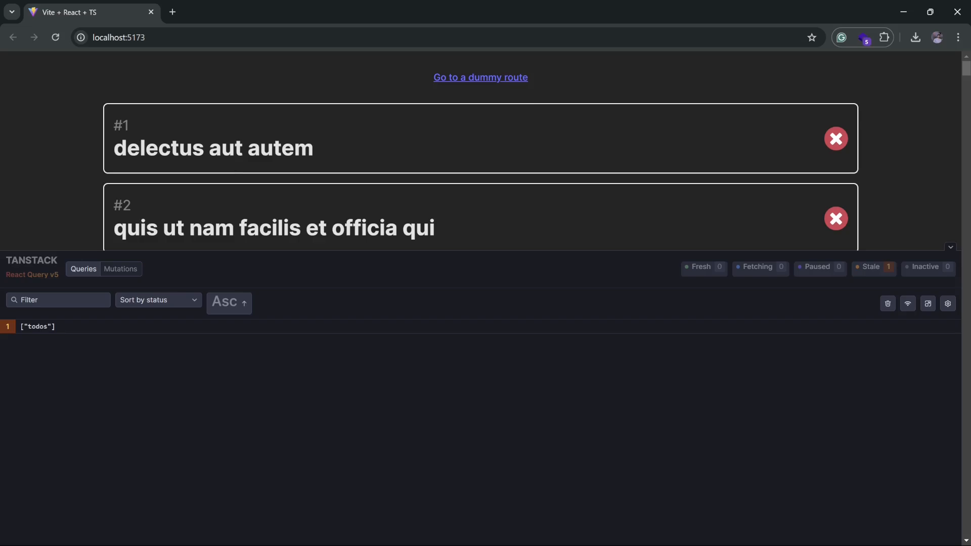
mouse_move(468, 221)
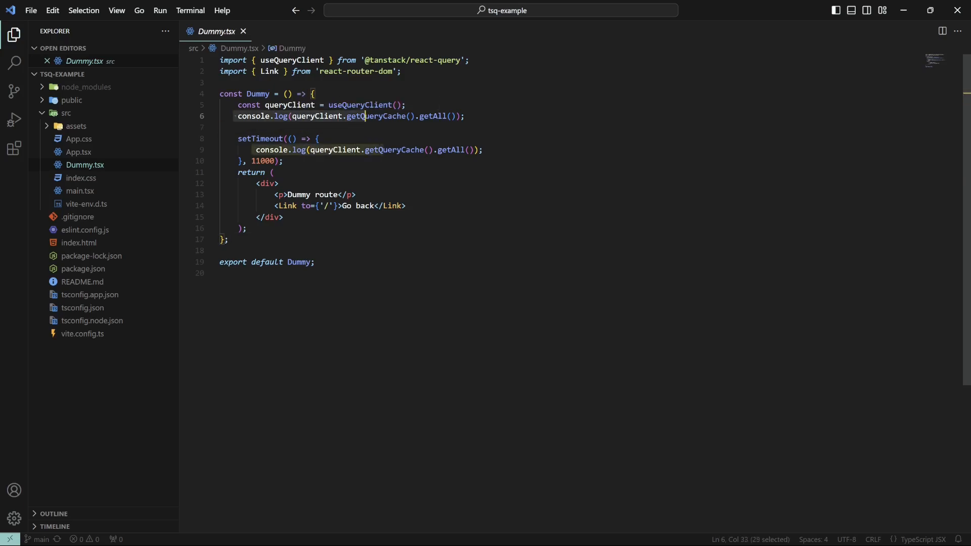
Step: Highlight the console.log(queryClient.getQueryCache().getAll()) line in Dummy.tsx
click(273, 172)
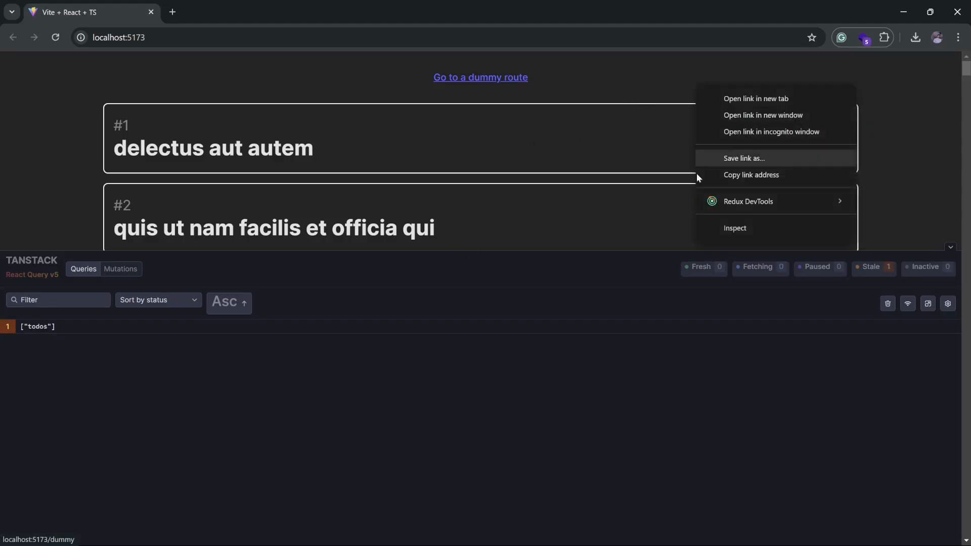
Step: Open Chrome DevTools, show the ["todos"] query details, and switch to Console
click(734, 228)
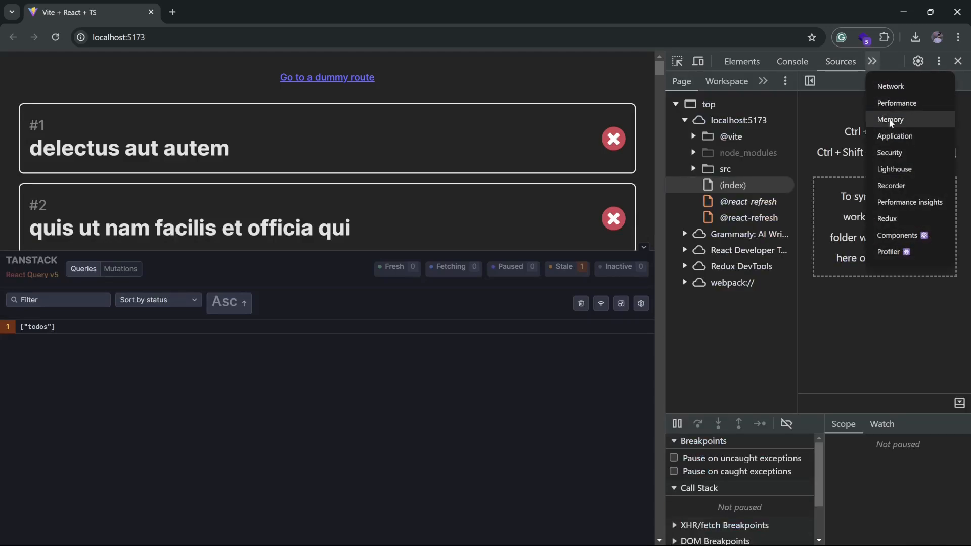
click(890, 119)
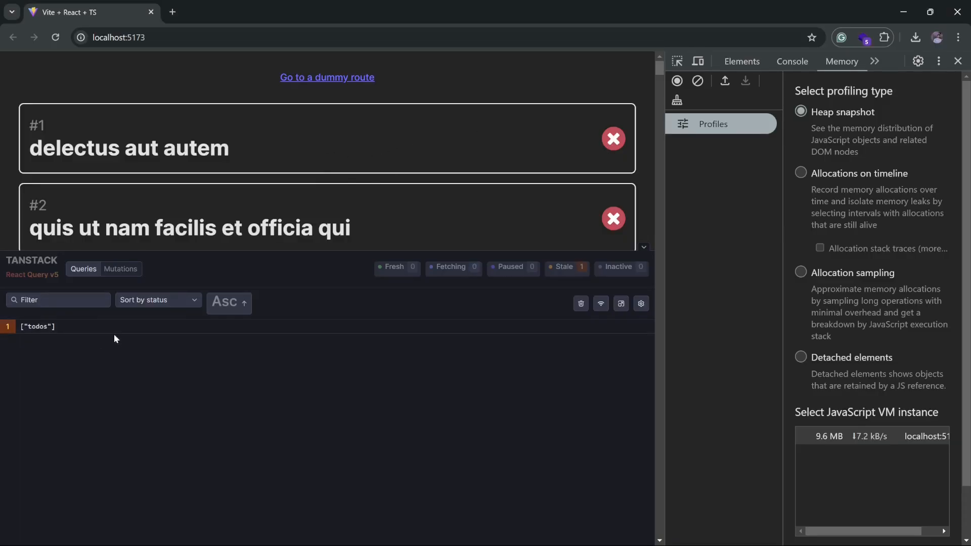
click(37, 326)
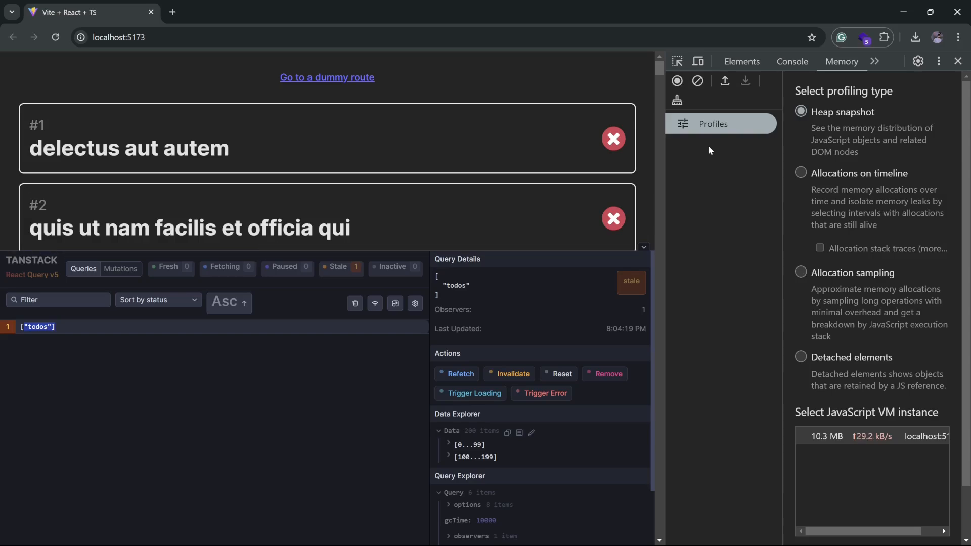
click(792, 61)
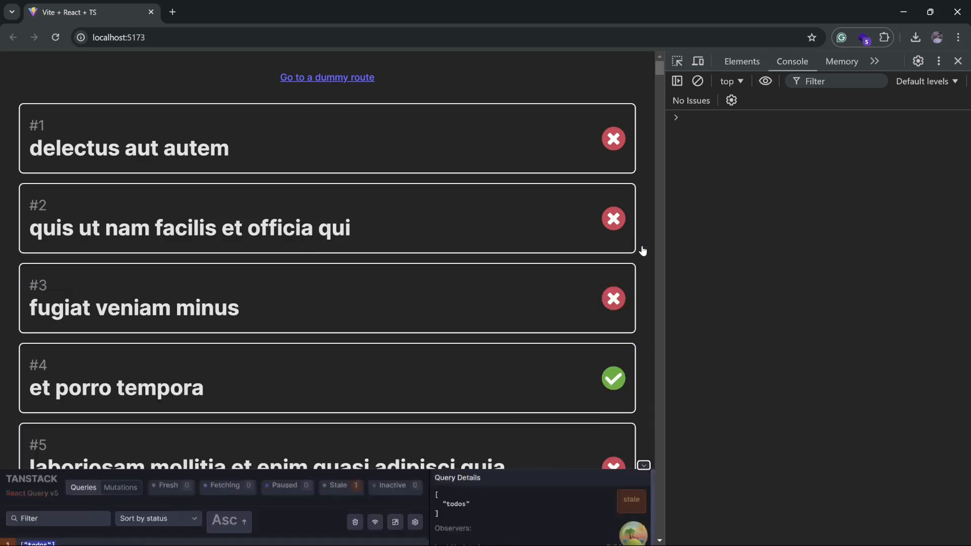
Step: Go to the dummy route and expand, then collapse, the logged todos cache entry
click(328, 78)
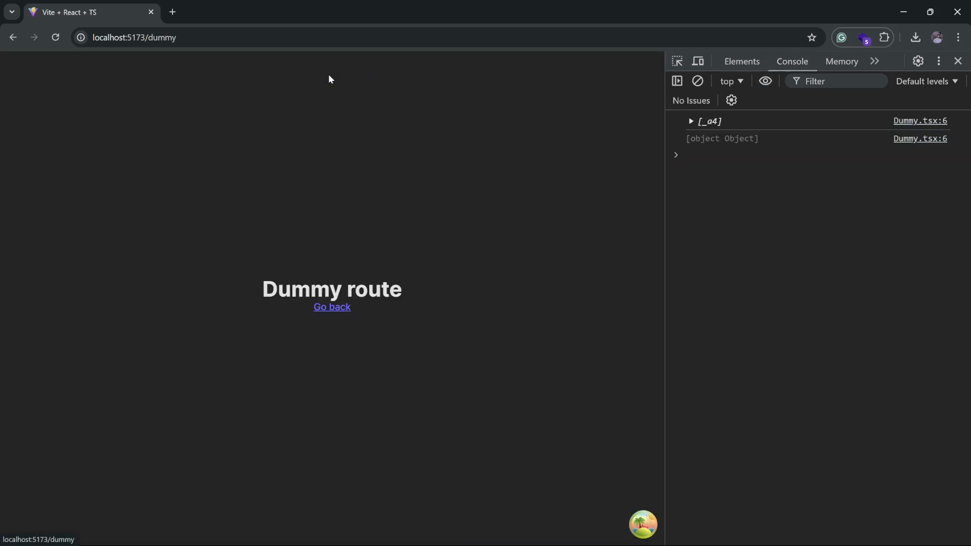
click(690, 121)
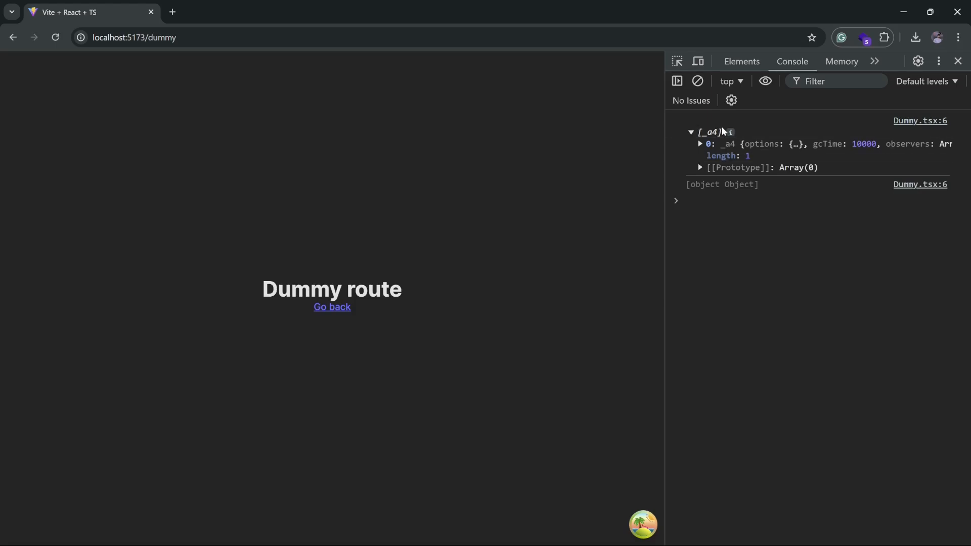
click(700, 144)
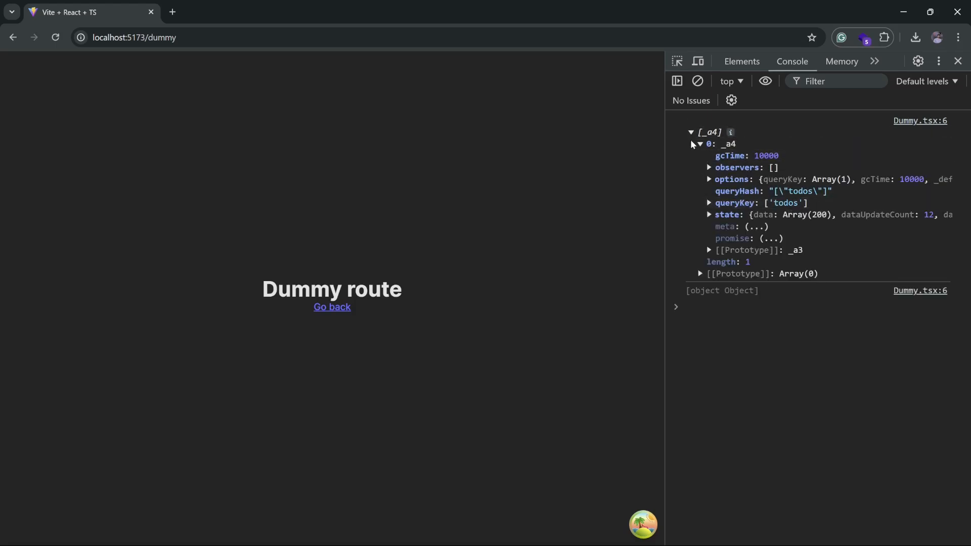
click(689, 121)
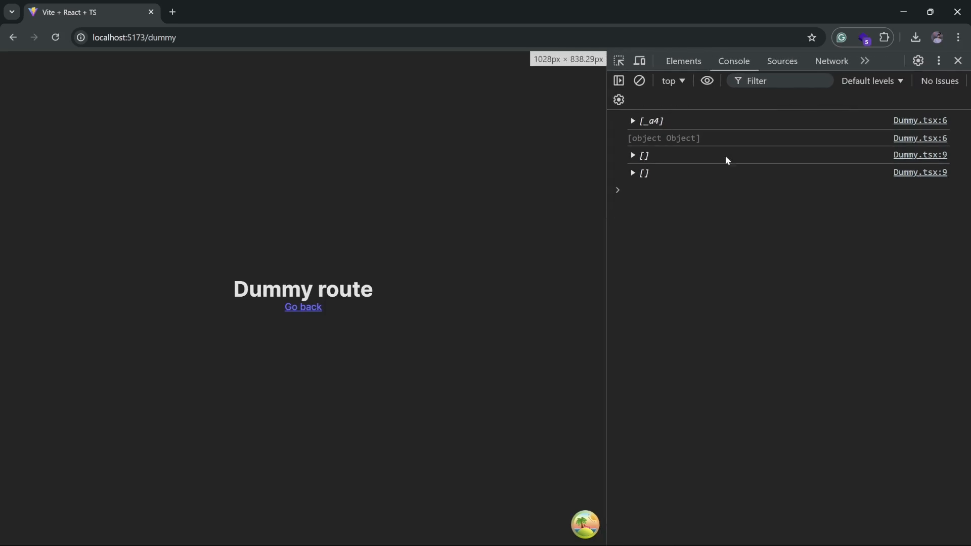
Step: In the Network tab, go home, to the dummy route, and back again
click(831, 60)
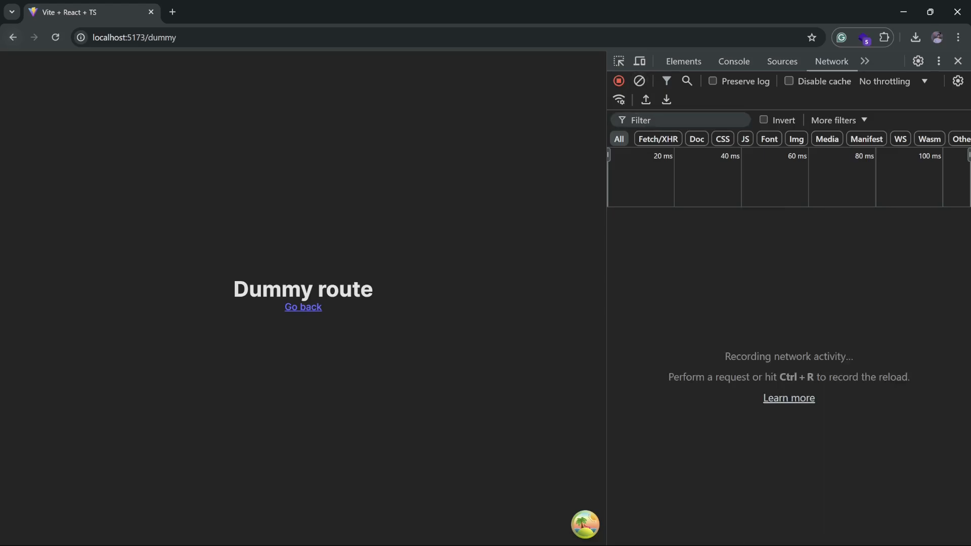
click(302, 307)
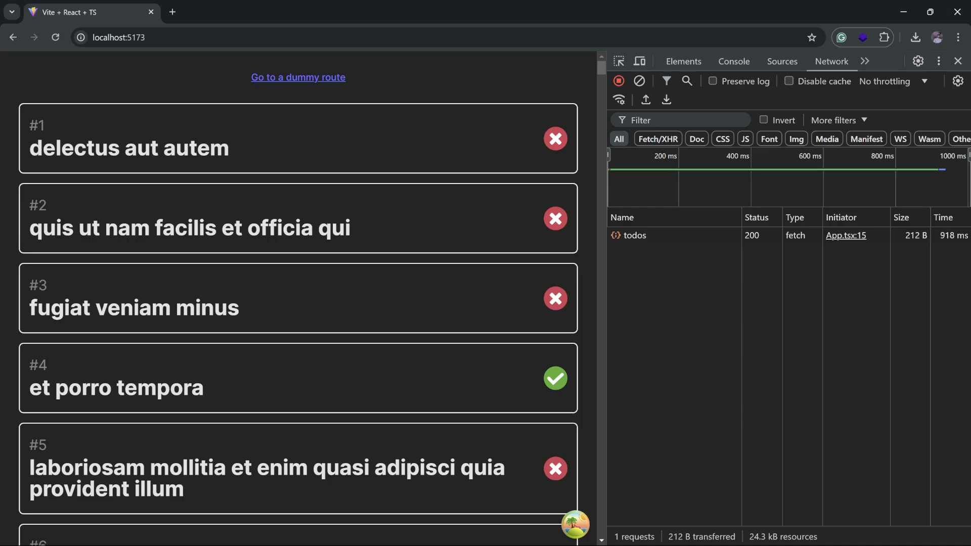
click(298, 78)
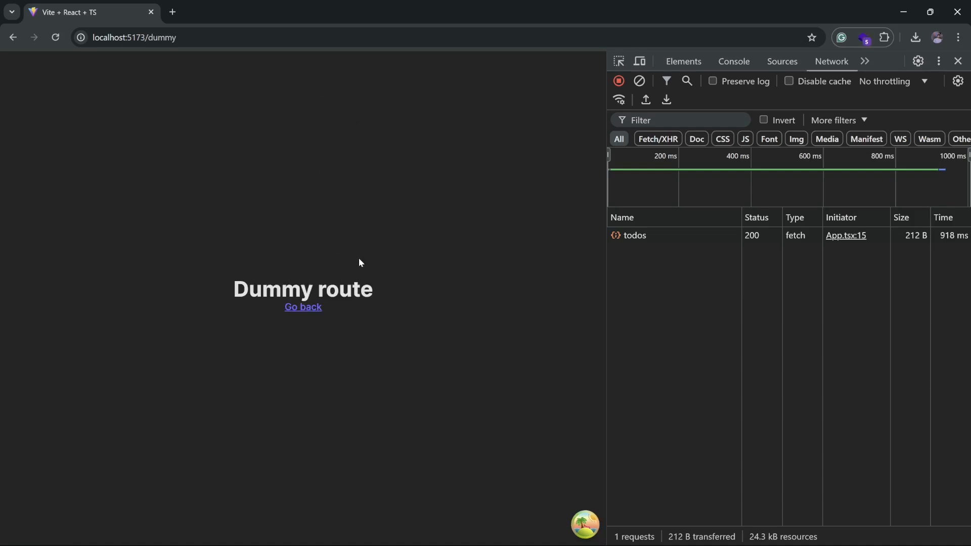
mouse_move(13, 37)
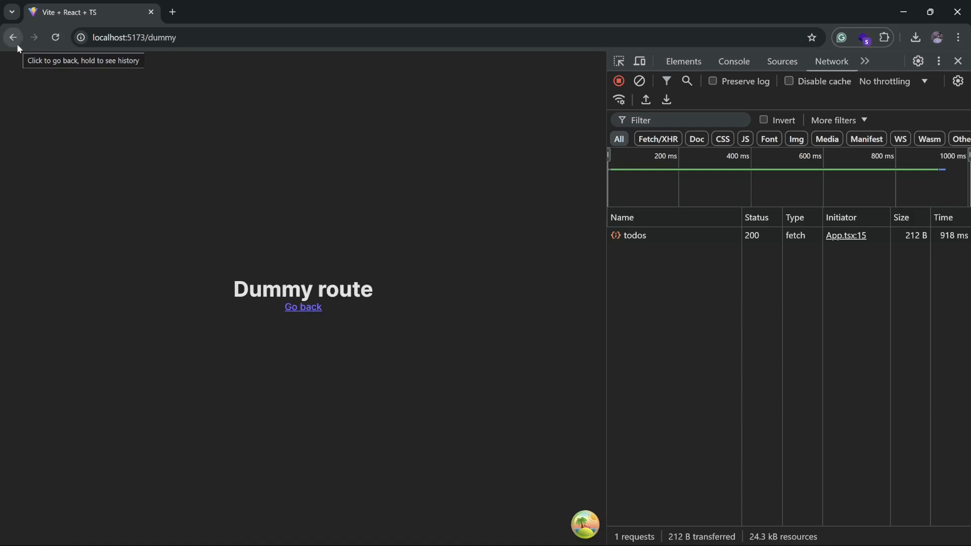
click(12, 37)
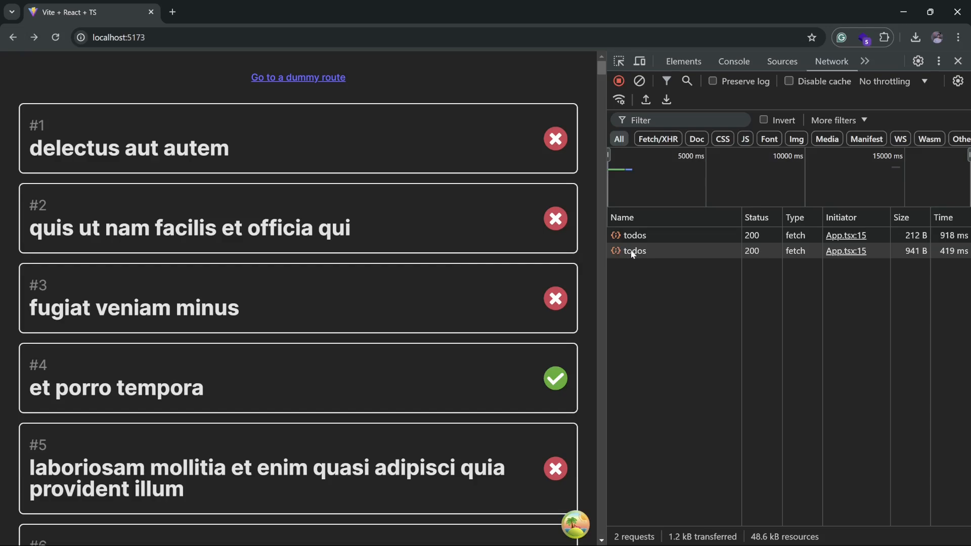
mouse_move(638, 259)
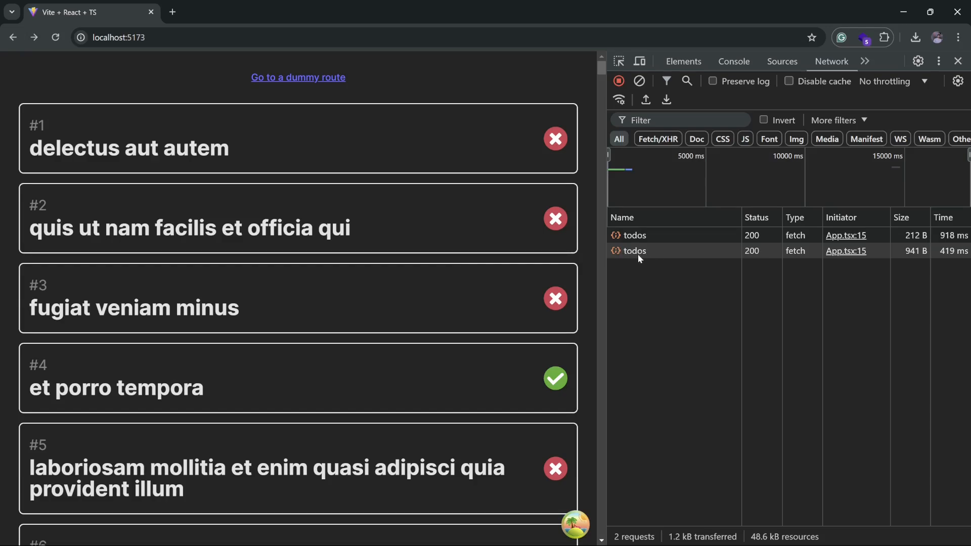
mouse_move(634, 251)
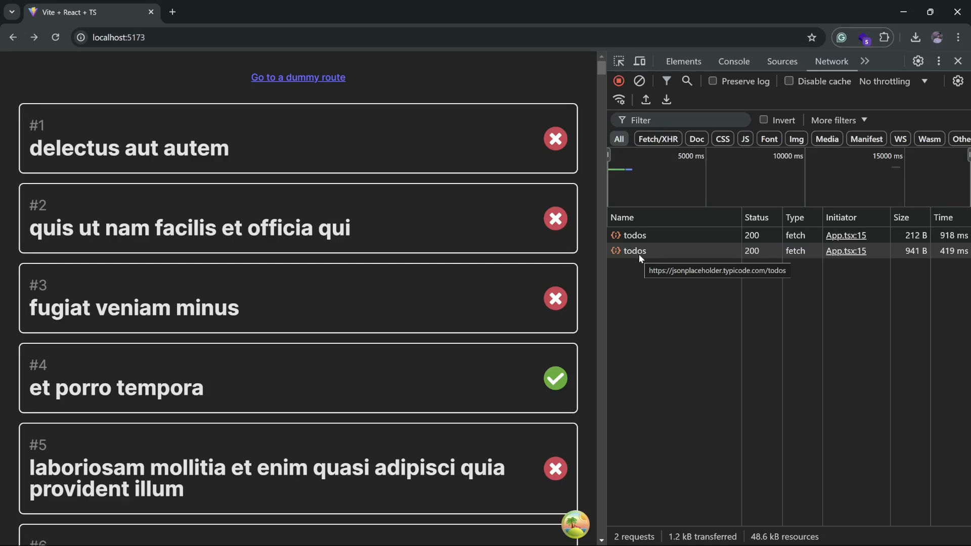
mouse_move(356, 364)
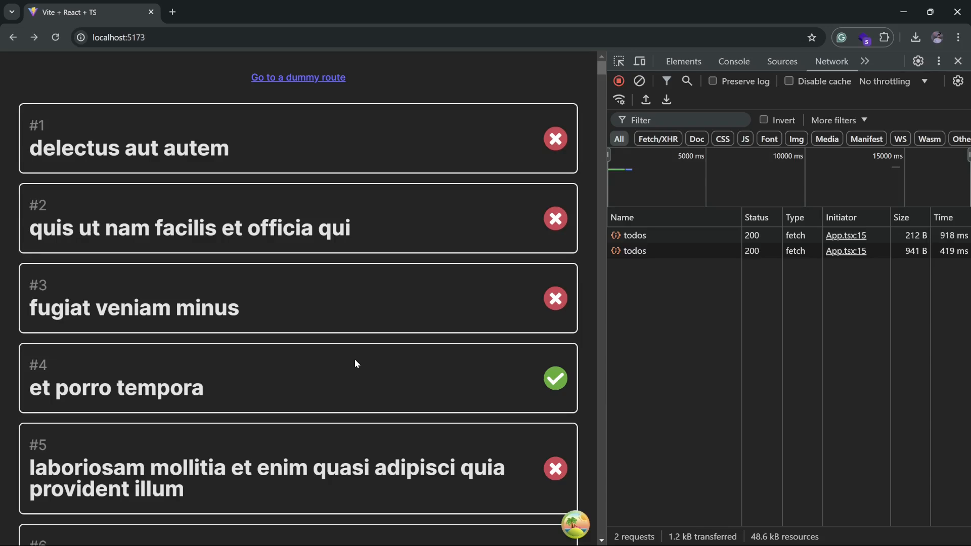
mouse_move(895, 90)
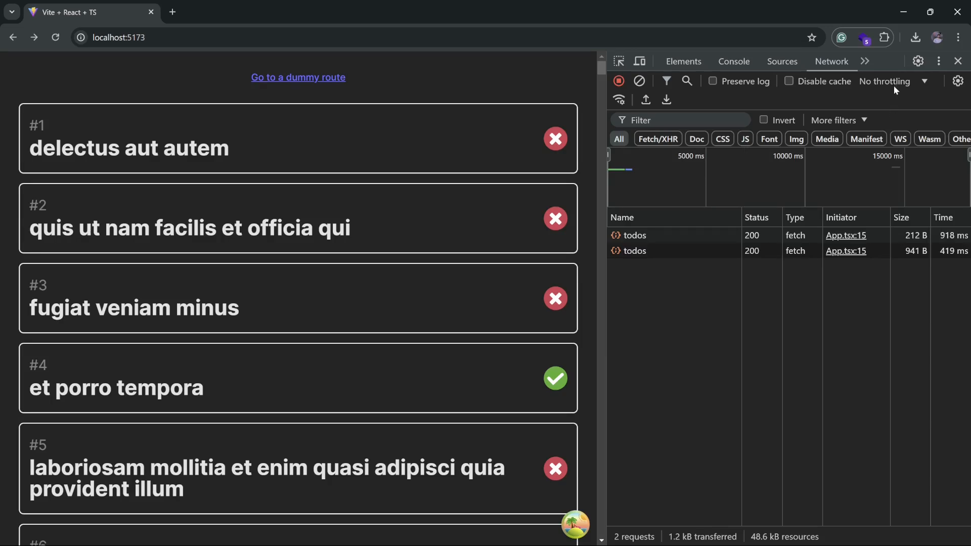
Step: Throttle the network to 3G and navigate to the dummy route
click(894, 81)
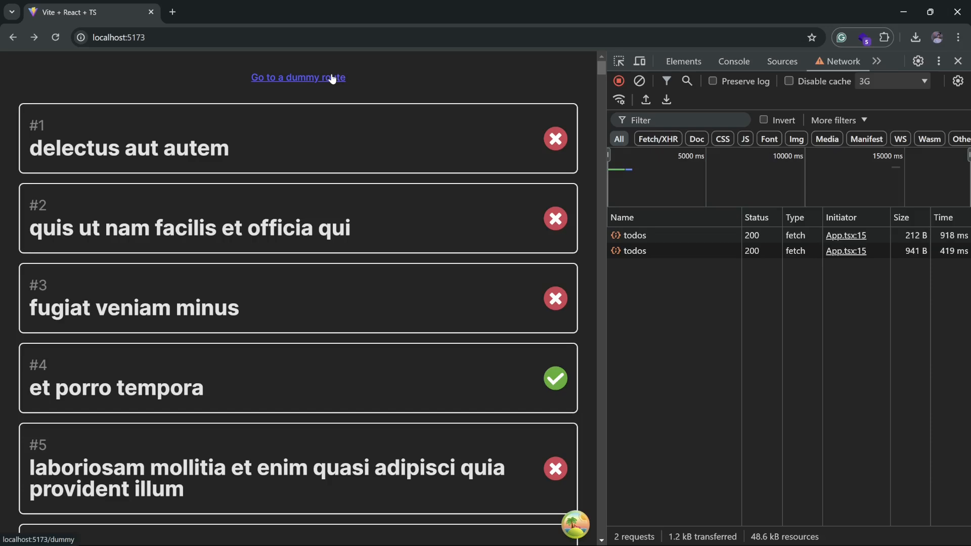
click(298, 77)
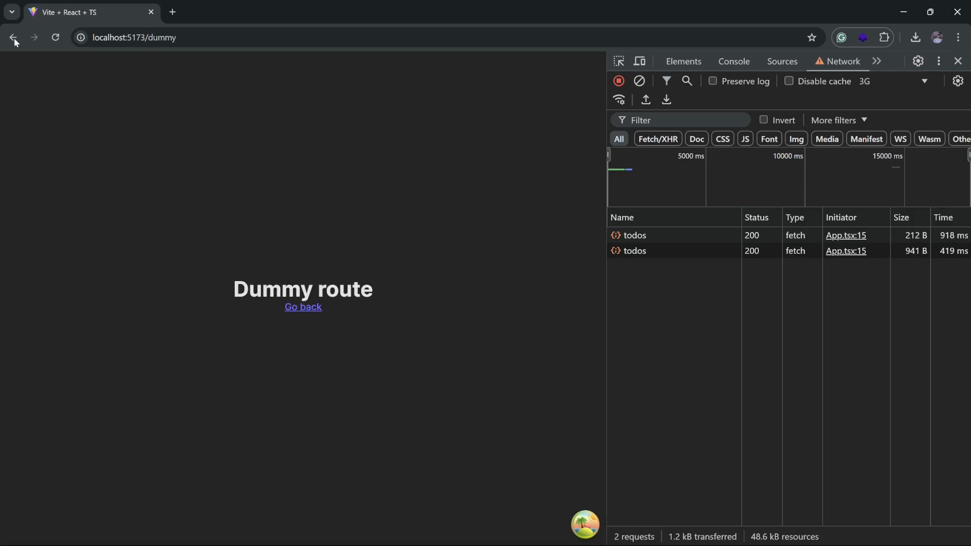
Step: Go back to localhost:5173, triggering a third todos fetch taking 2.05 s
click(13, 38)
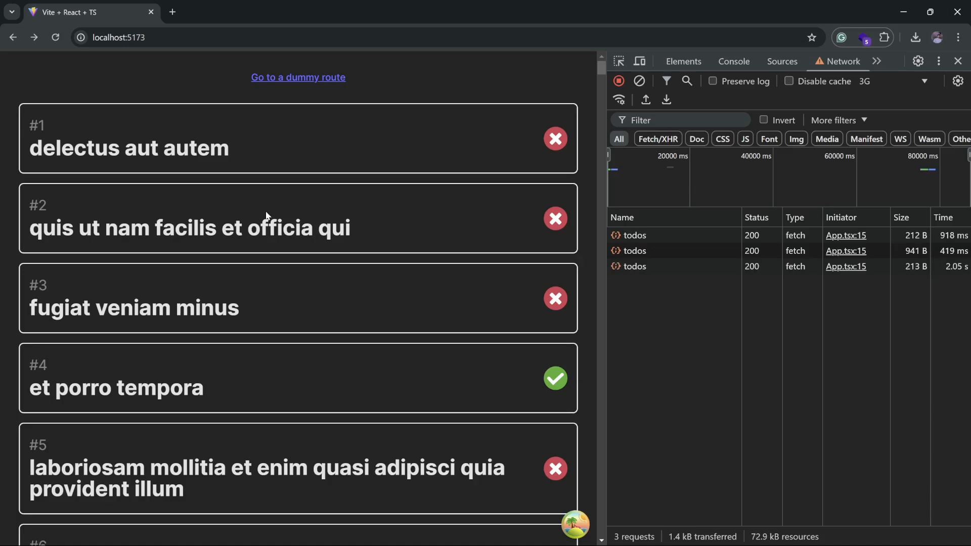
mouse_move(634, 267)
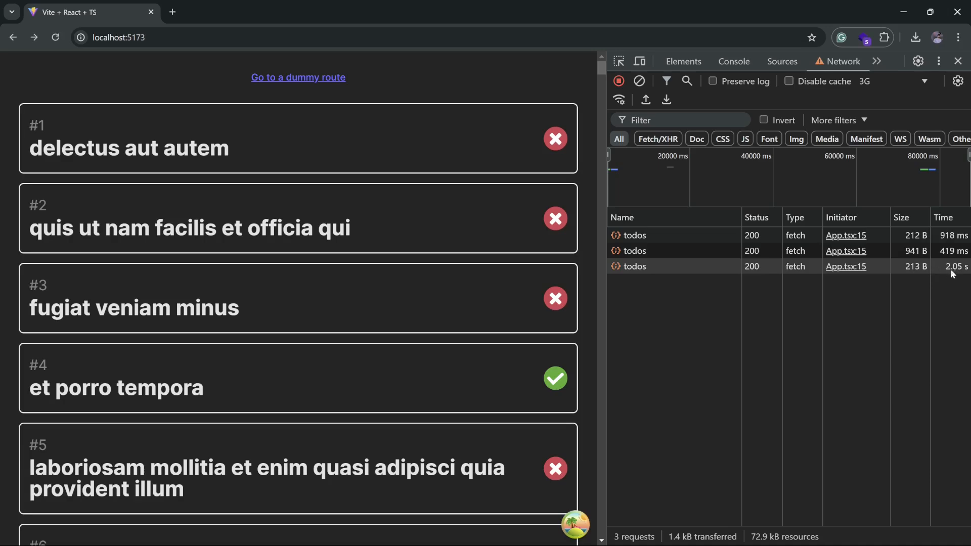
mouse_move(691, 273)
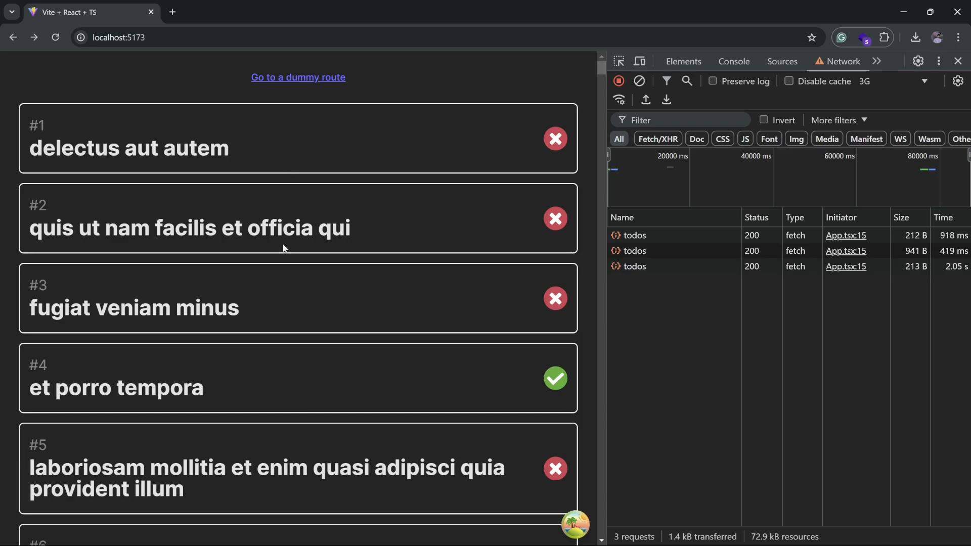
mouse_move(417, 328)
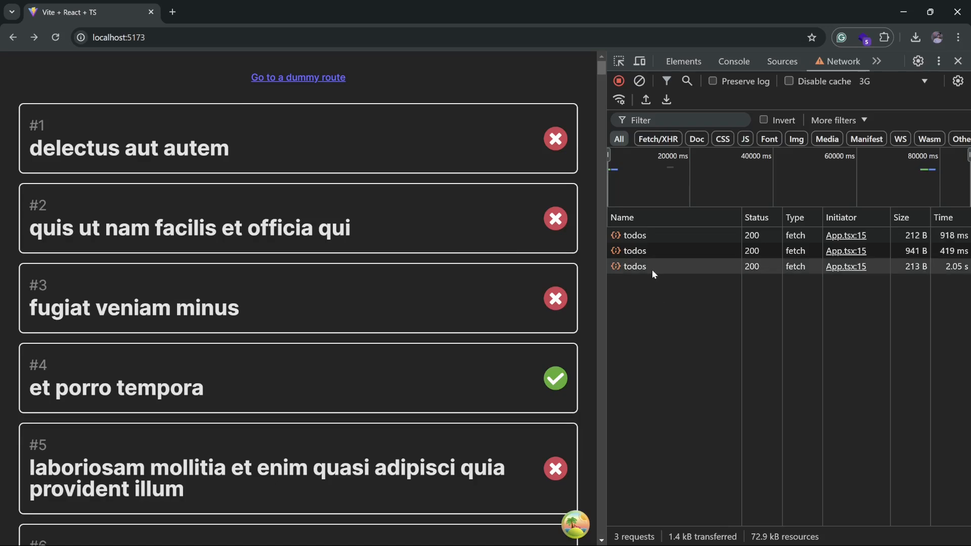
mouse_move(634, 267)
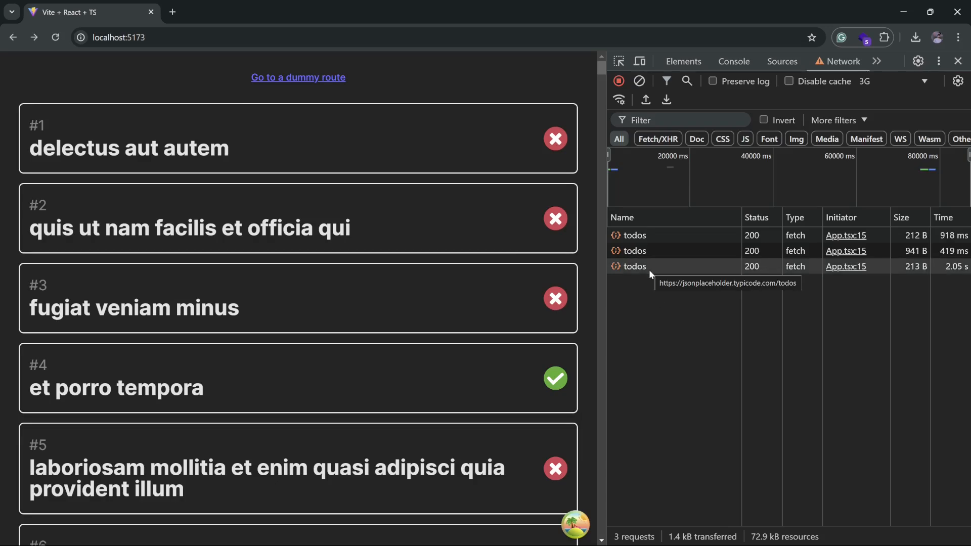
mouse_move(956, 276)
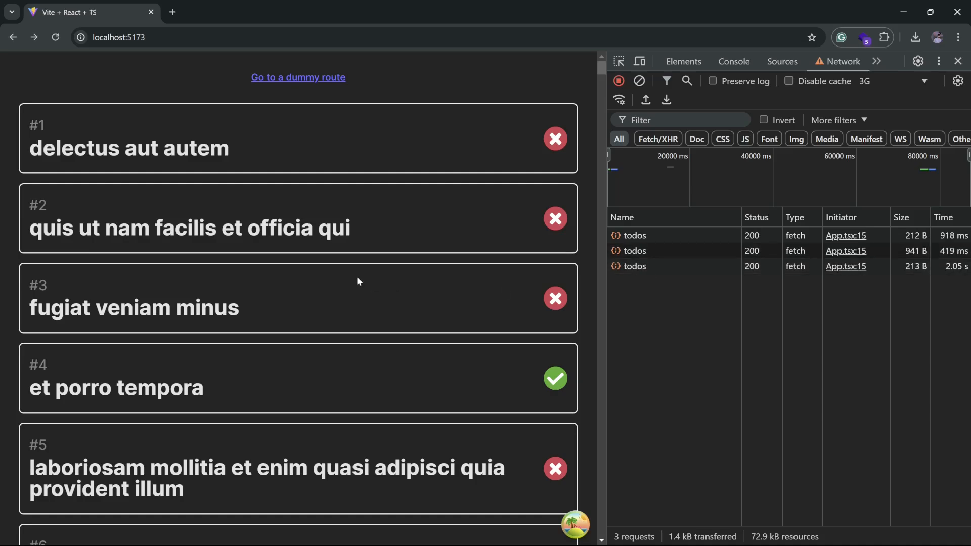
mouse_move(416, 263)
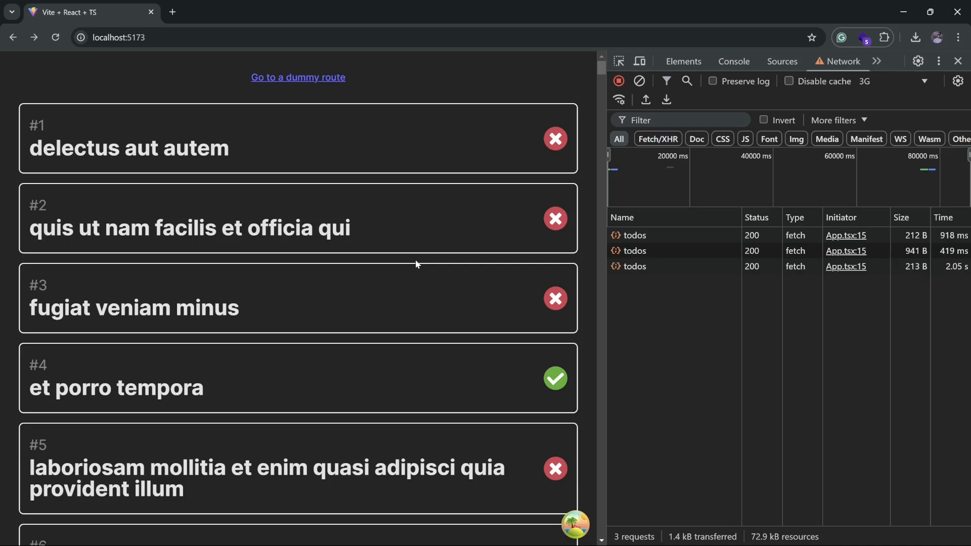
mouse_move(944, 279)
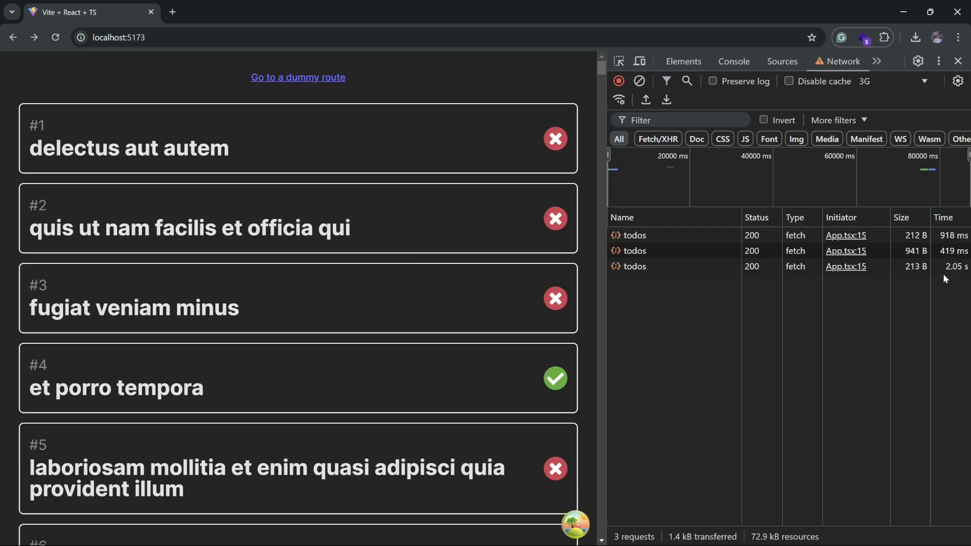
mouse_move(215, 345)
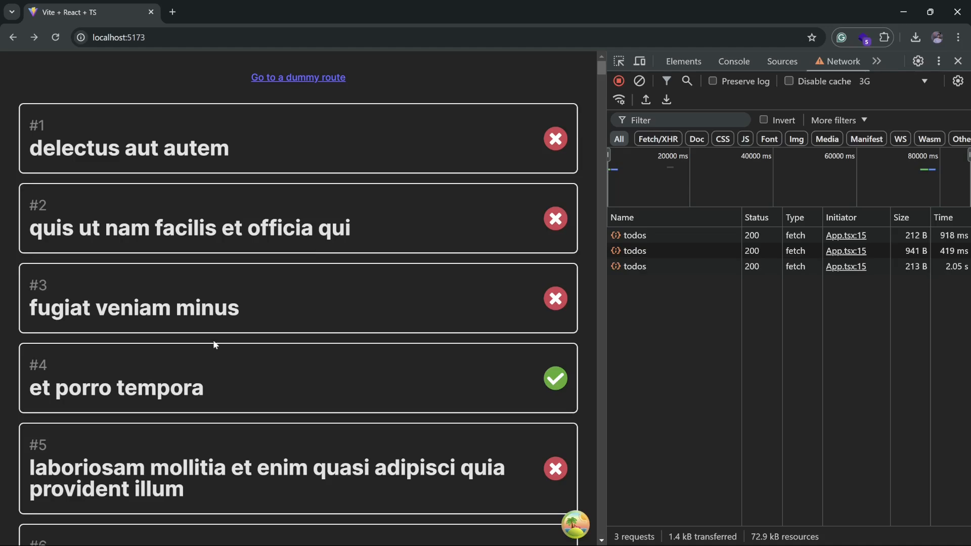
mouse_move(328, 315)
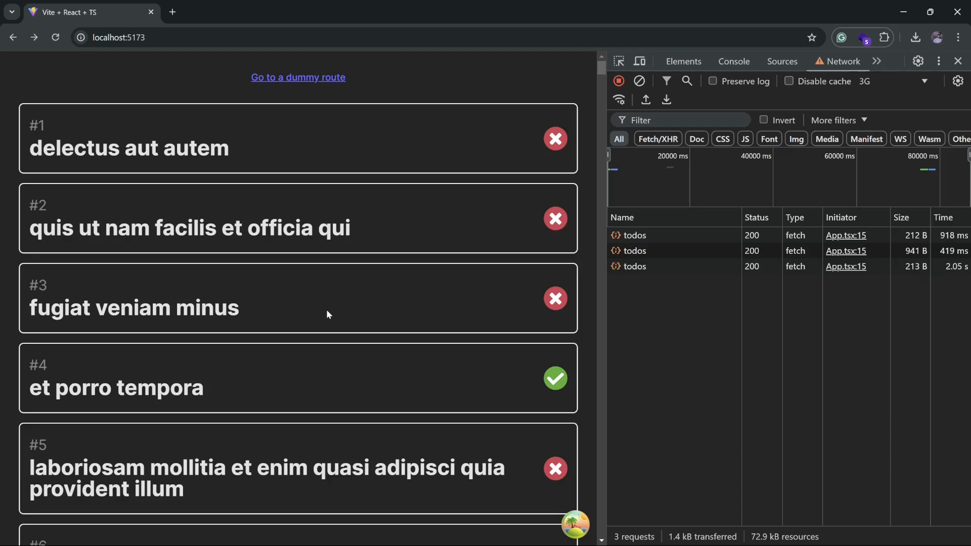
mouse_move(686, 290)
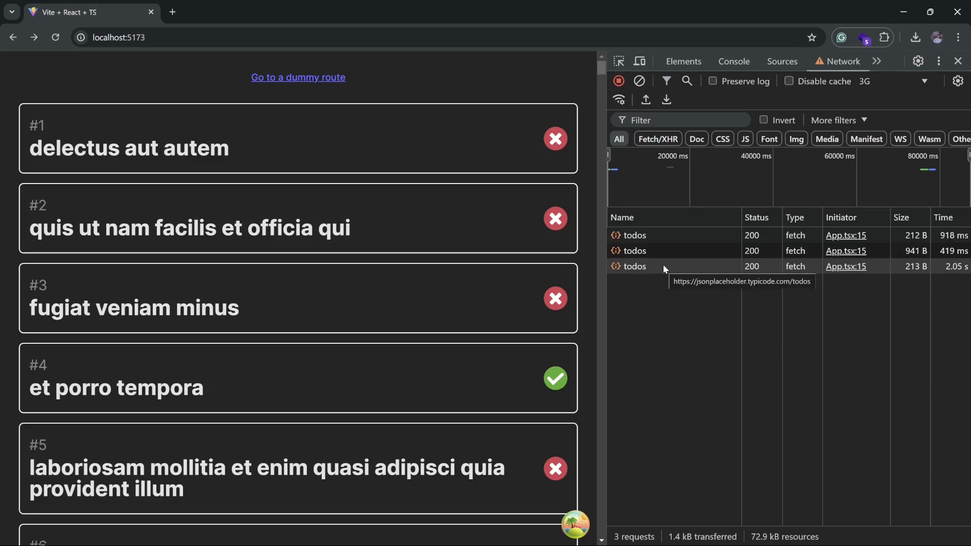
mouse_move(342, 91)
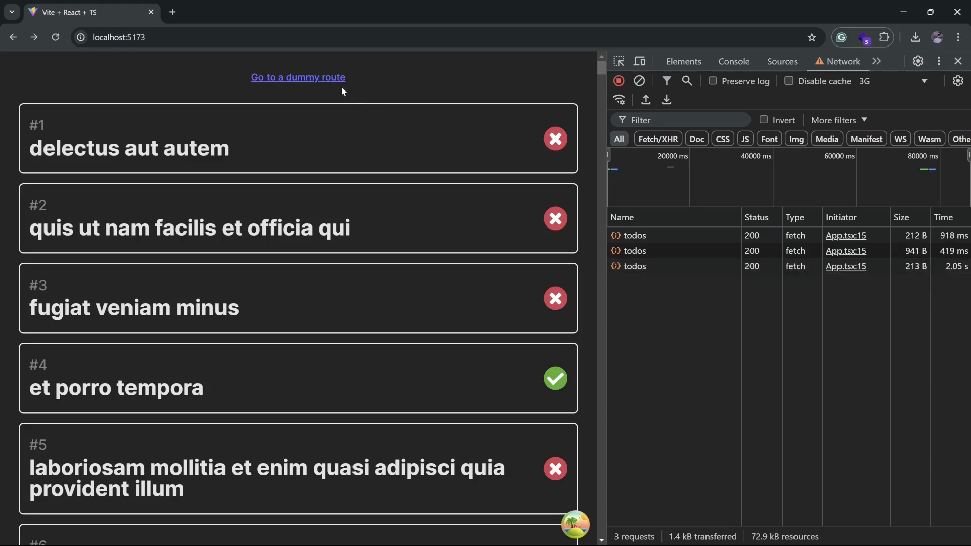
Step: Navigate to the /dummy page, leaving three todos fetches in the network log
click(297, 77)
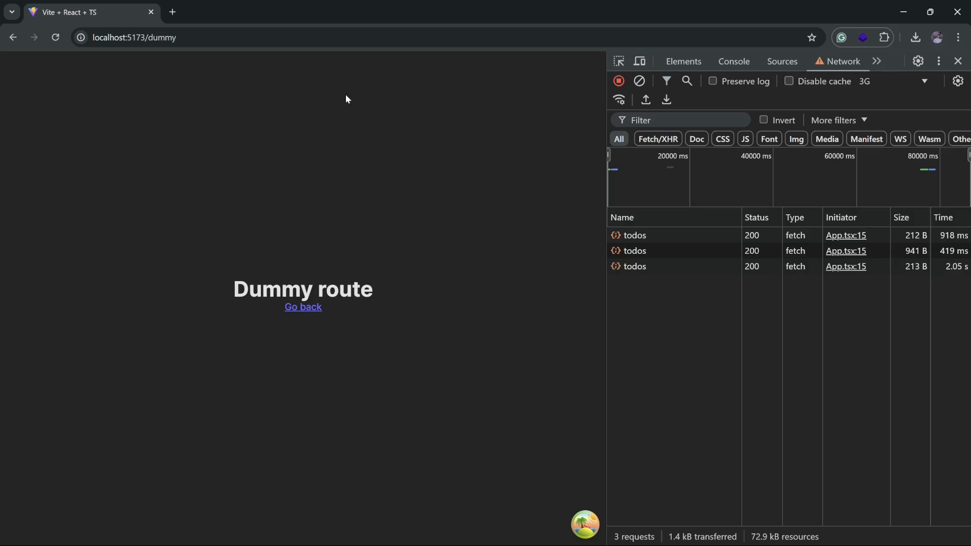
mouse_move(526, 219)
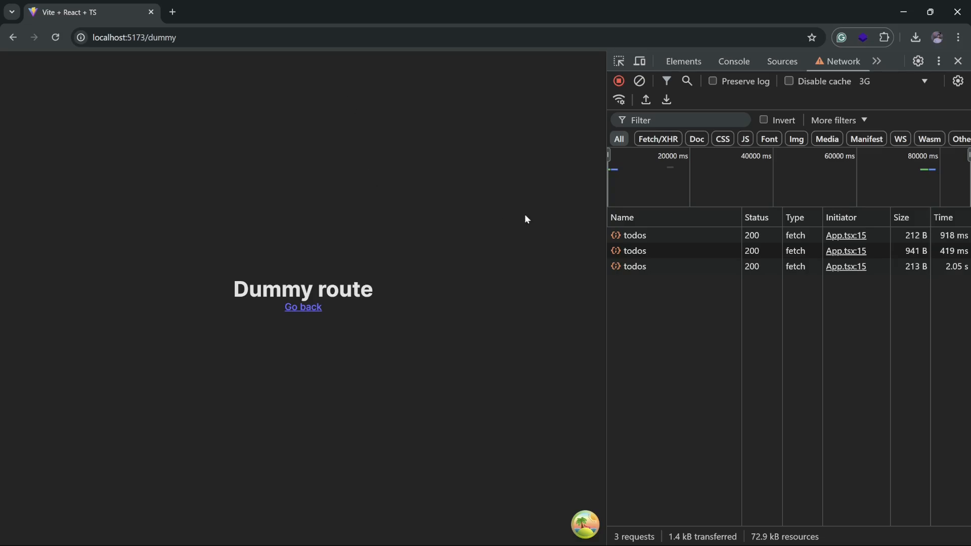
mouse_move(500, 288)
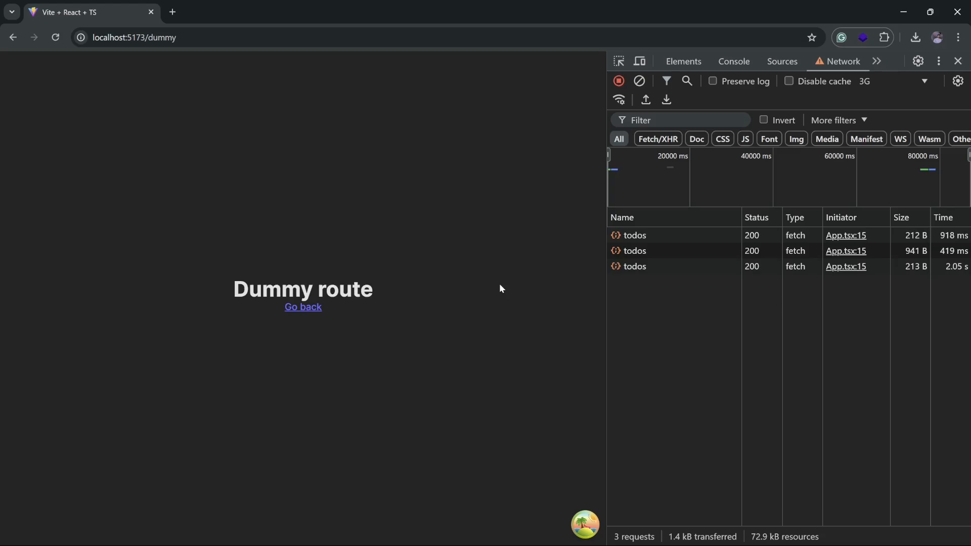
mouse_move(400, 271)
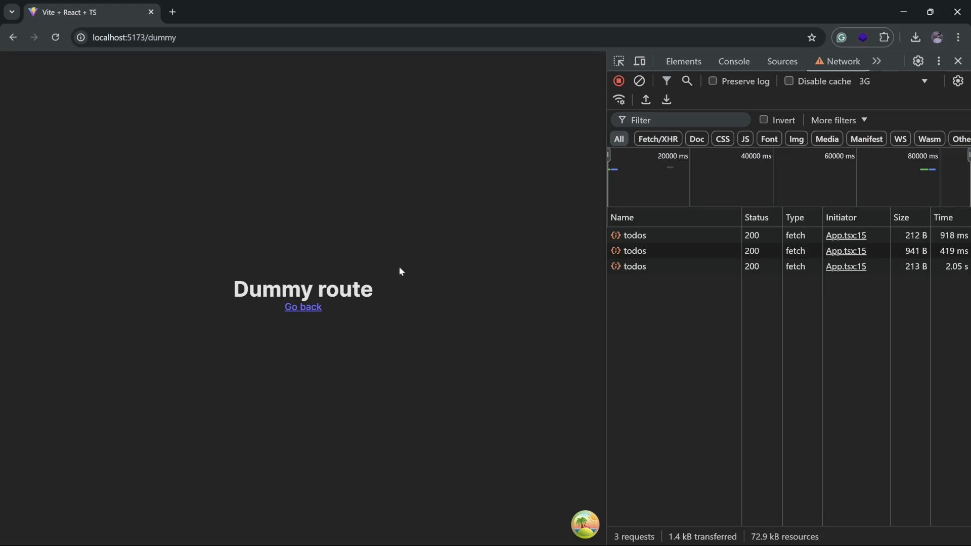
mouse_move(176, 265)
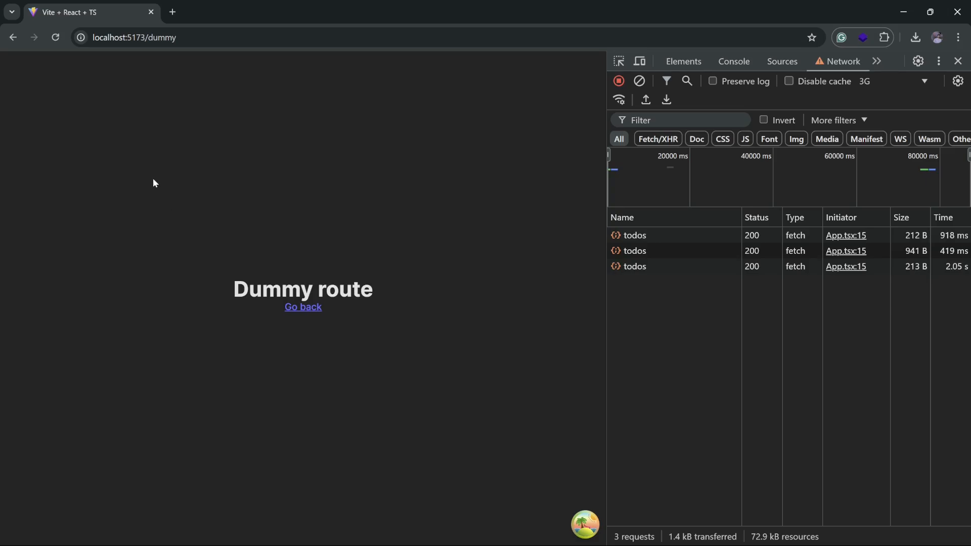
Step: Return to the todo list, triggering a fourth todos fetch (2.12 s) in the Network log
click(303, 307)
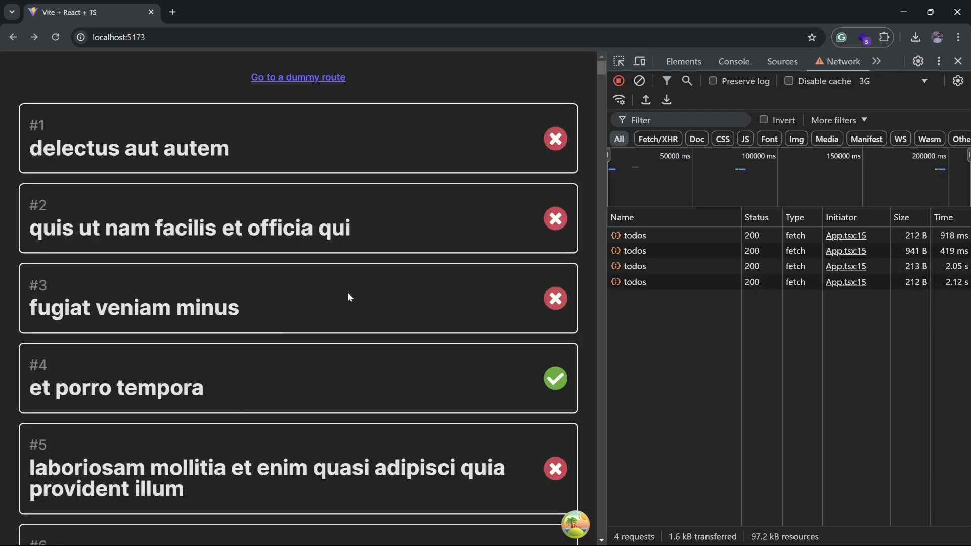
mouse_move(489, 268)
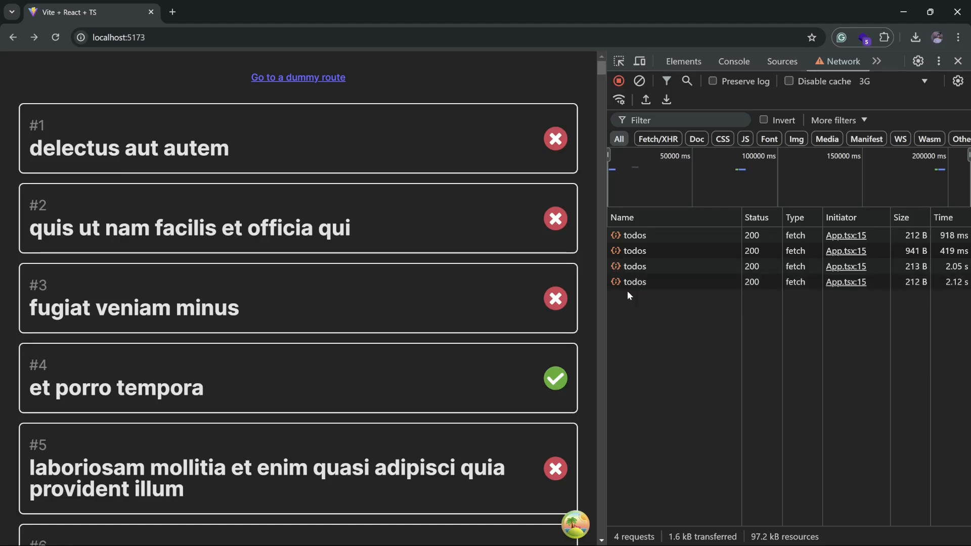
mouse_move(633, 286)
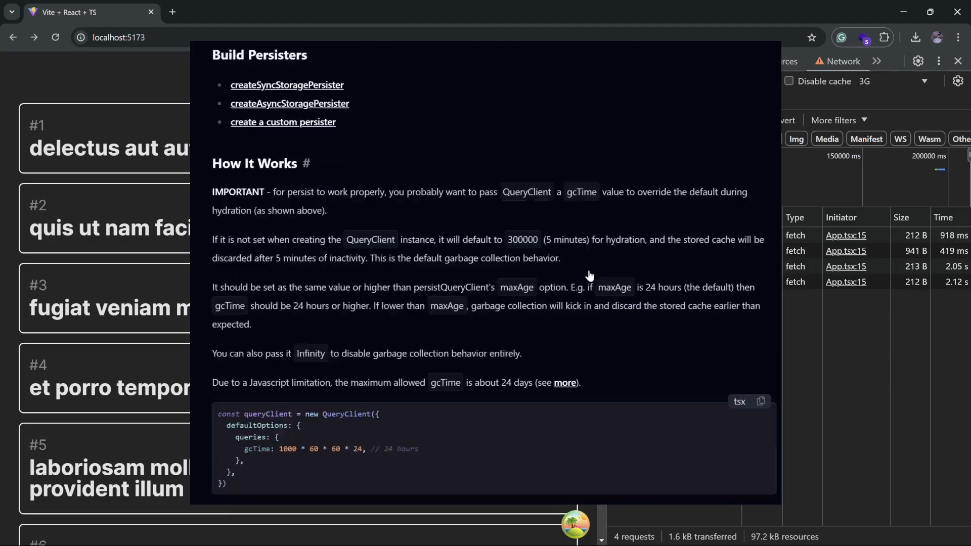
Step: Scroll the persistQueryClient docs through gcTime, cache busting, removal and persistQueryClientSave
scroll(down, 3)
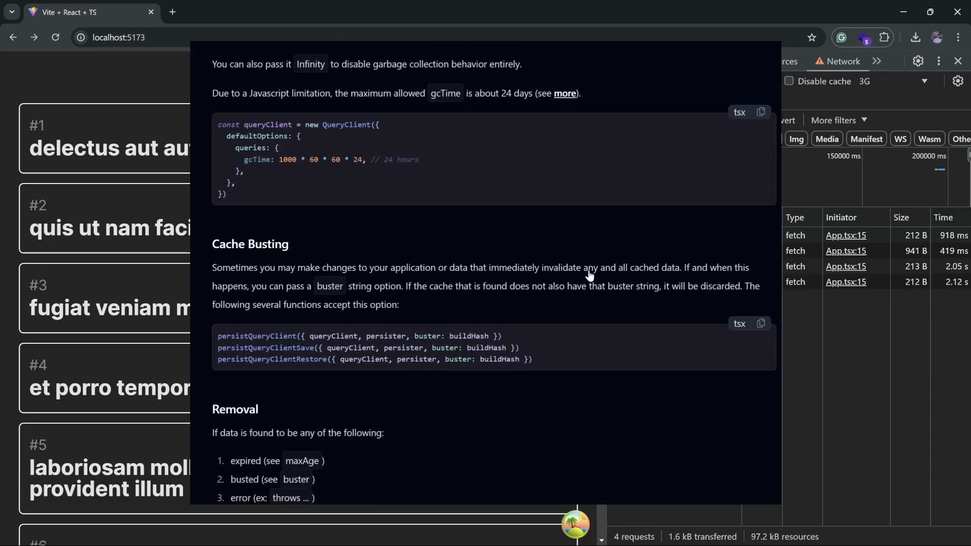
scroll(down, 3)
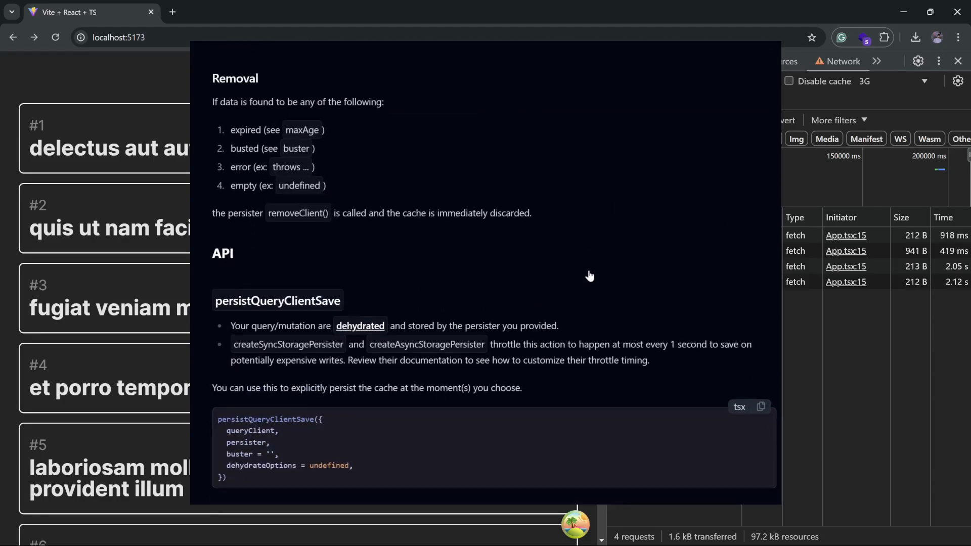